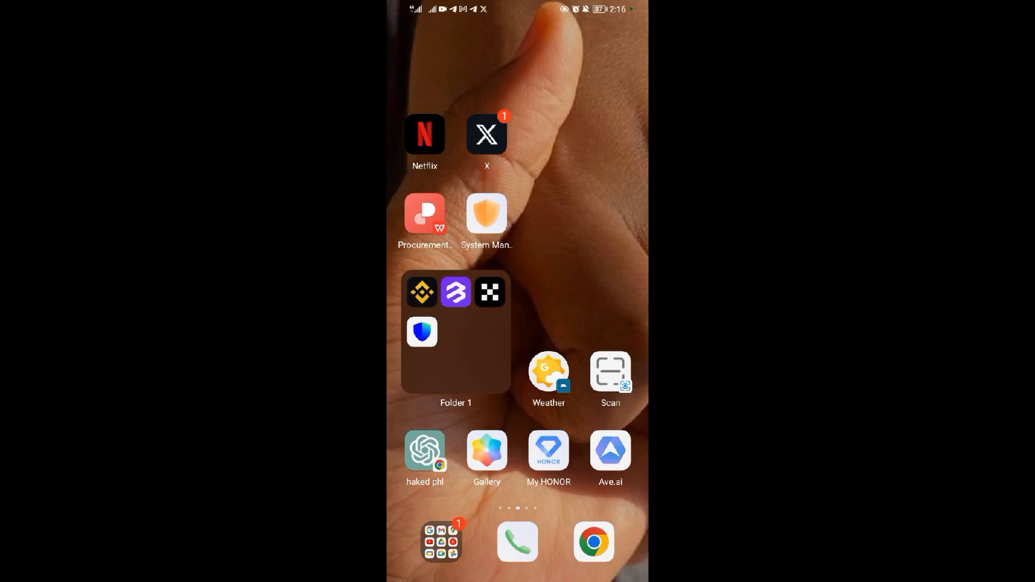
# Step: Launch Gmail from the home screen and land on the Sent folder with five emails
pyautogui.scroll(3)
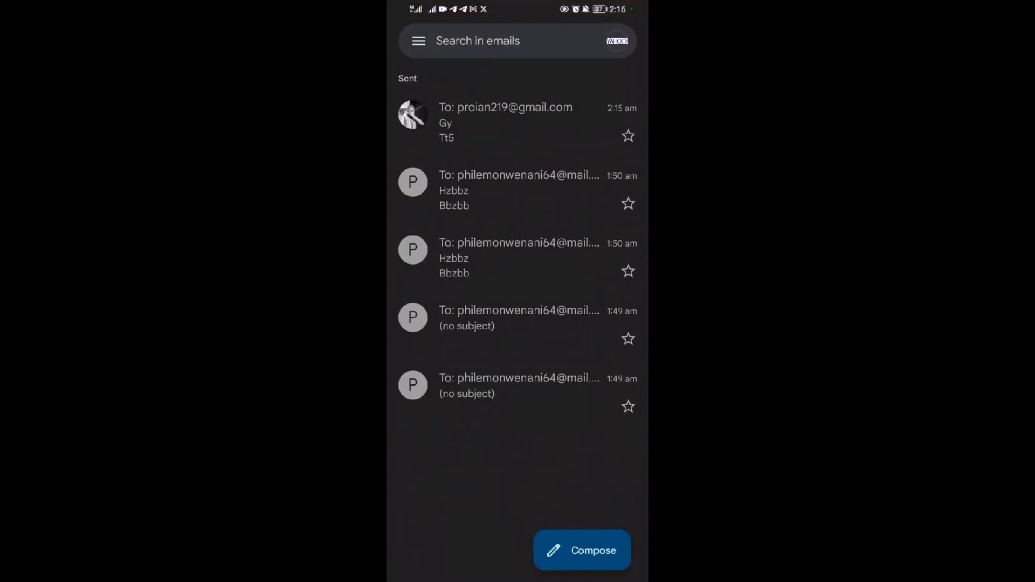
pyautogui.click(617, 41)
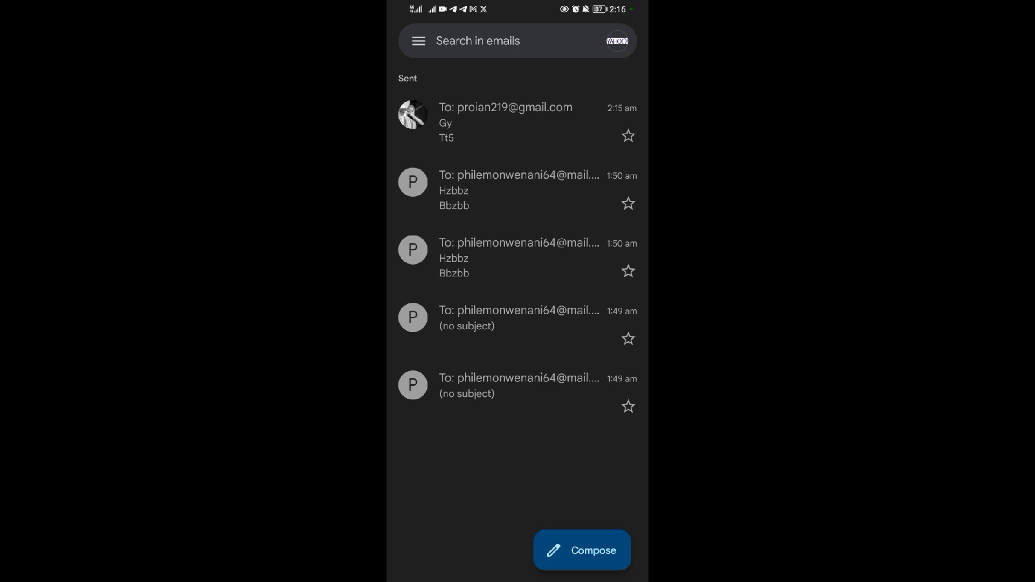
pyautogui.click(581, 550)
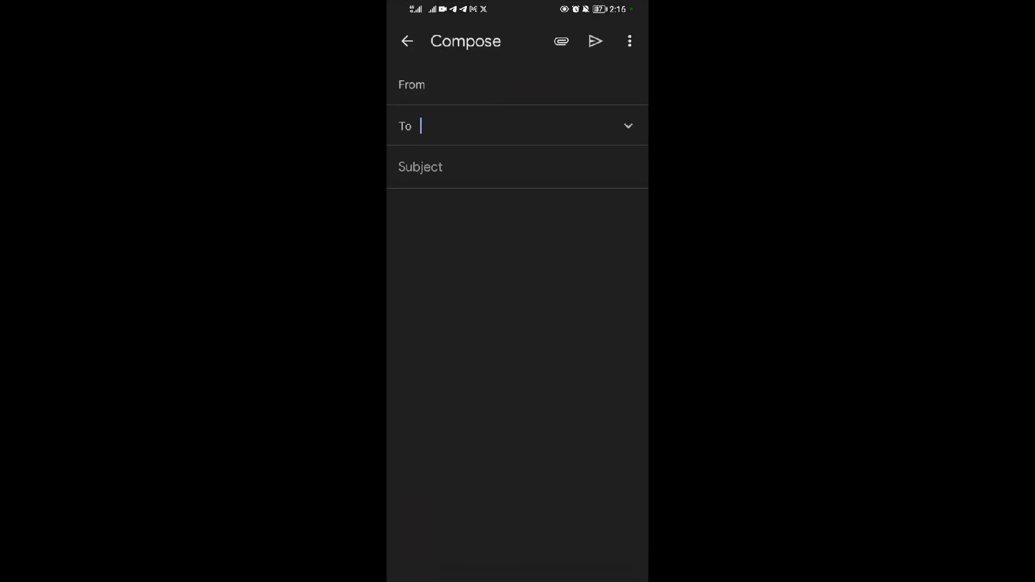
pyautogui.click(515, 126)
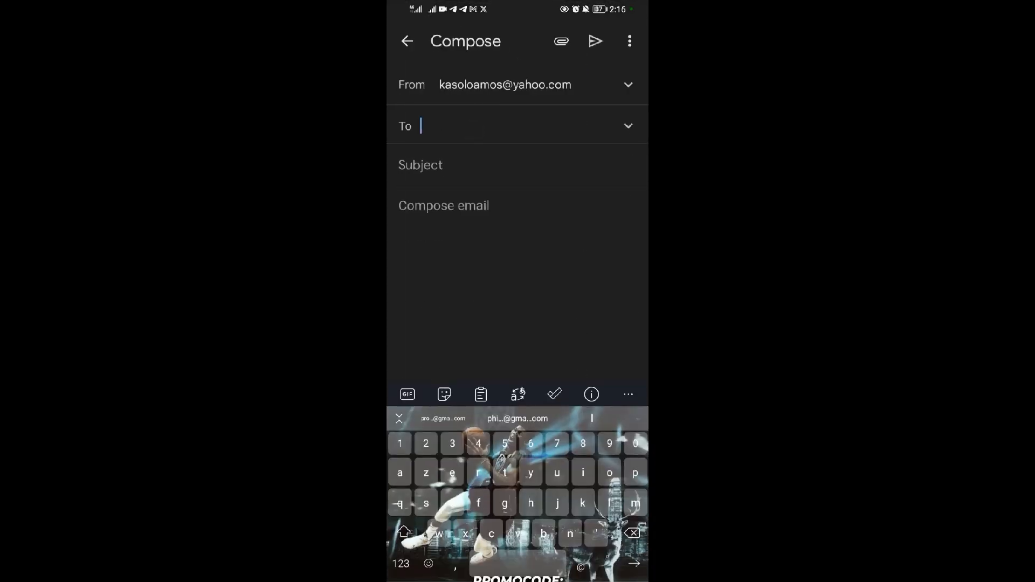
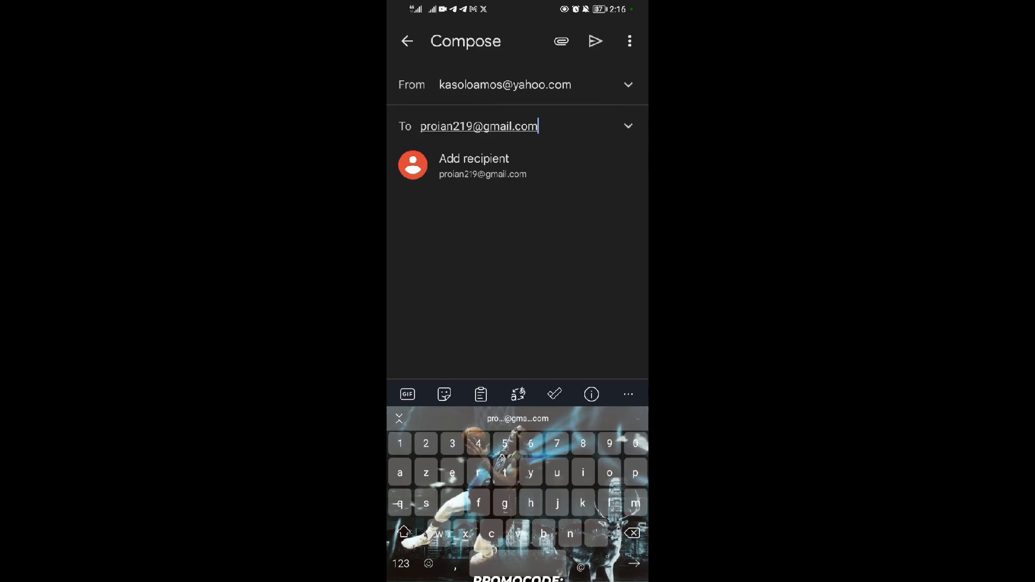
pyautogui.click(474, 166)
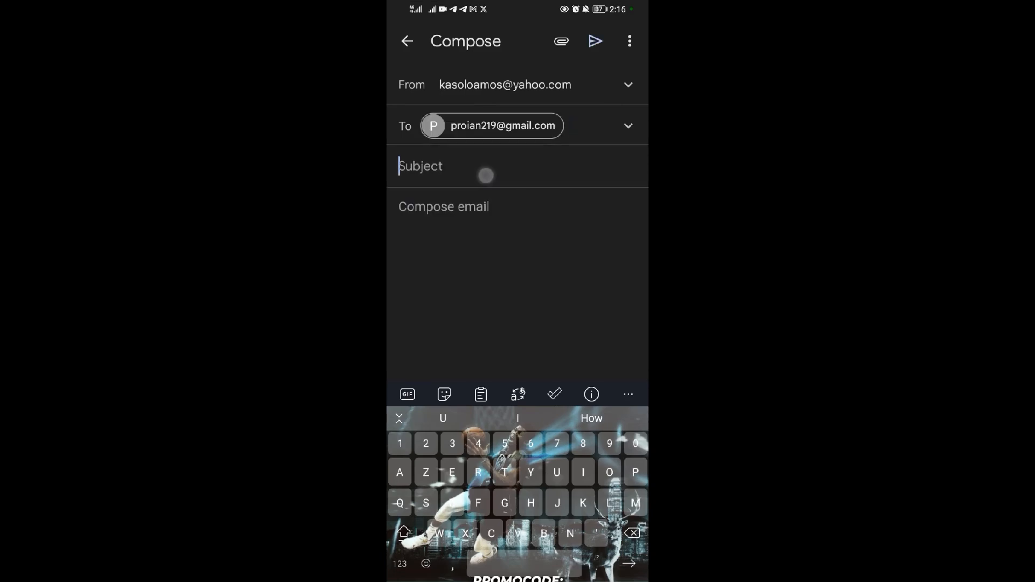
pyautogui.write('Hey')
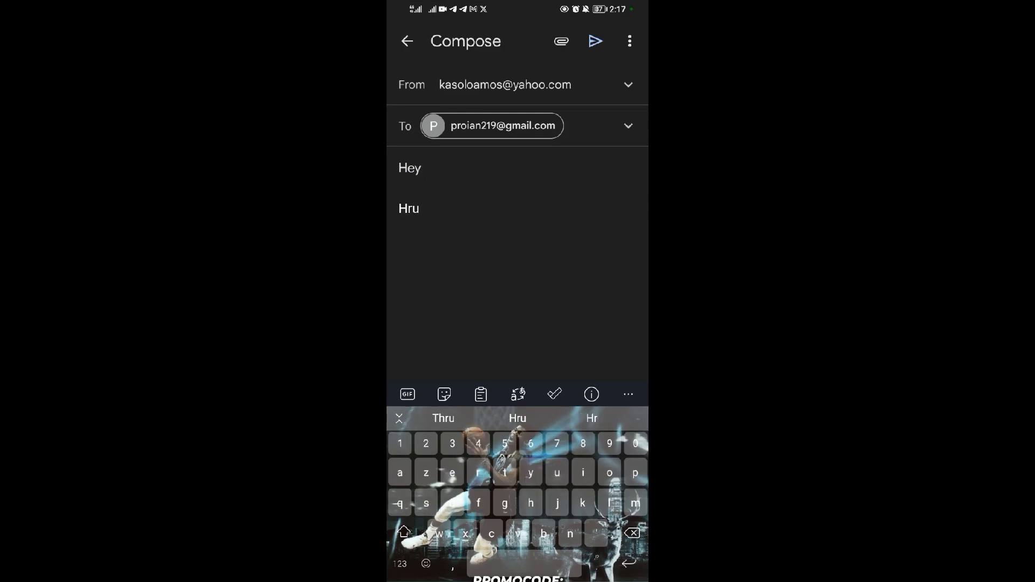
# Step: Send the email, dismiss the Outbox notice, and refresh Sent to show the new Hey message
pyautogui.click(593, 41)
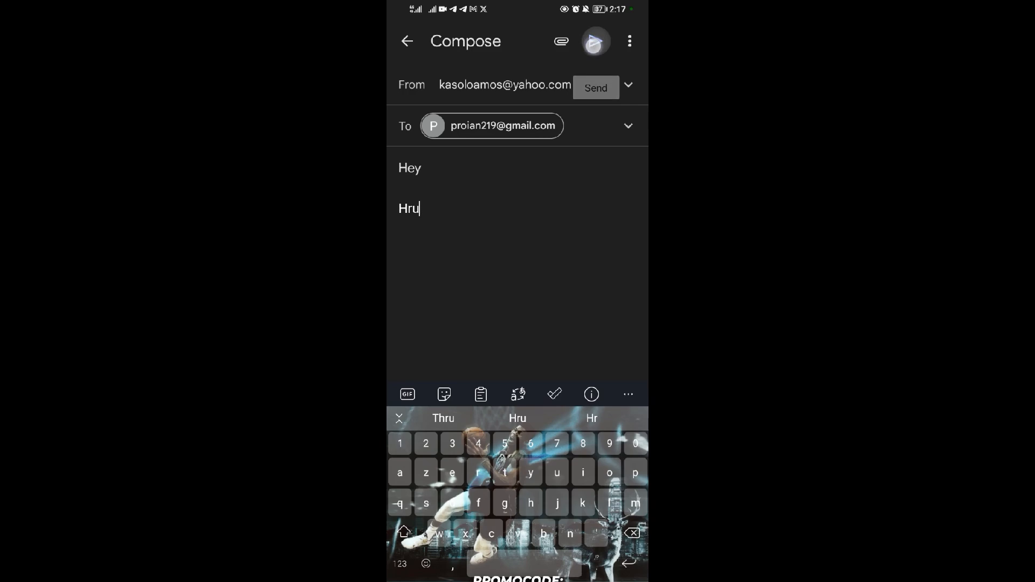
pyautogui.click(593, 41)
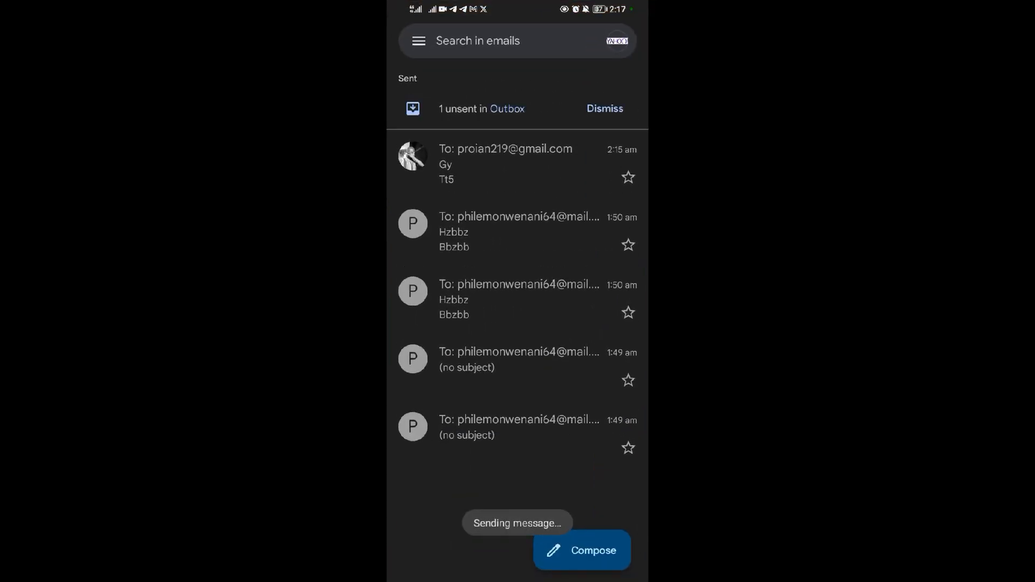
pyautogui.click(604, 107)
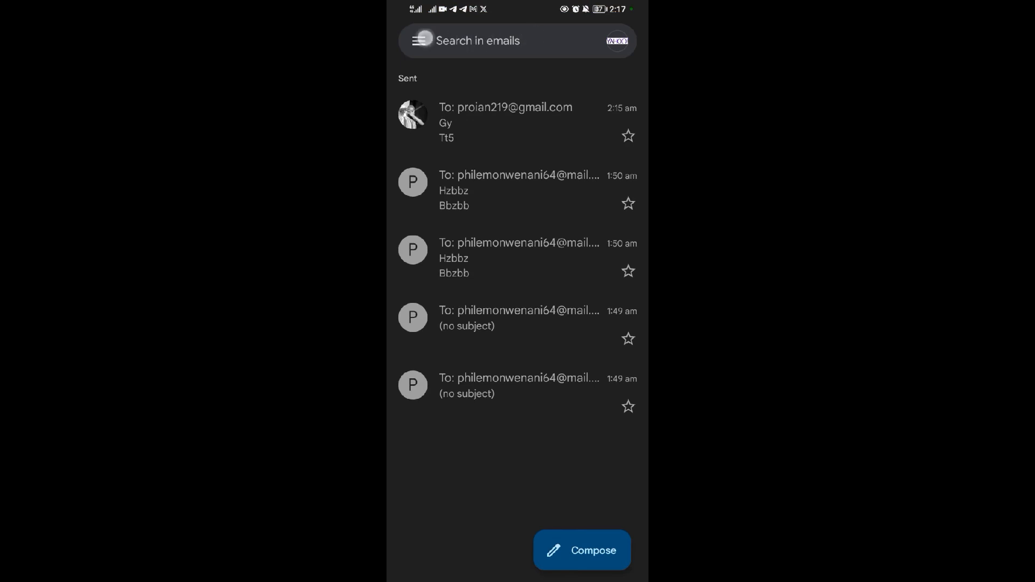
pyautogui.click(420, 40)
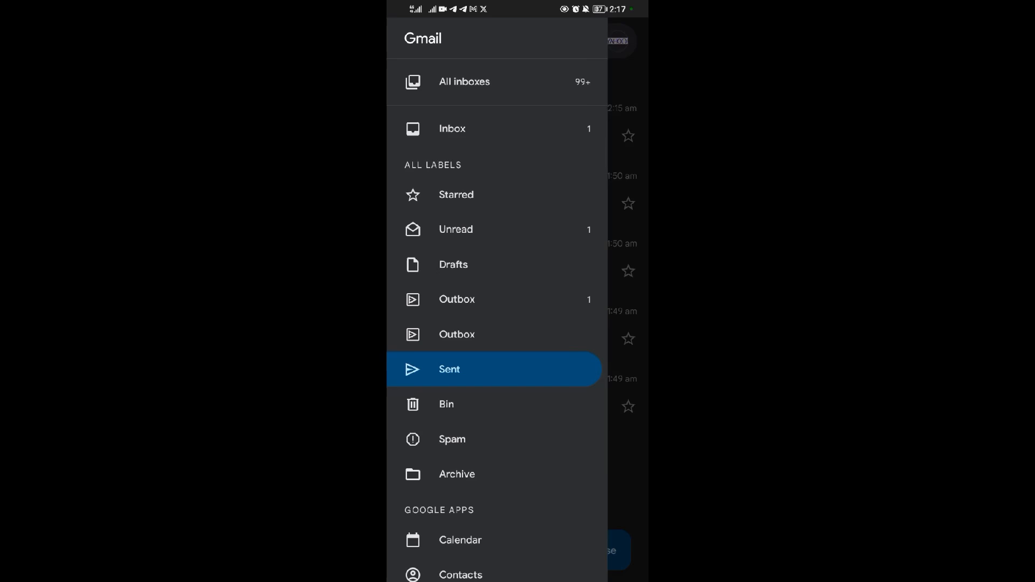
pyautogui.click(449, 368)
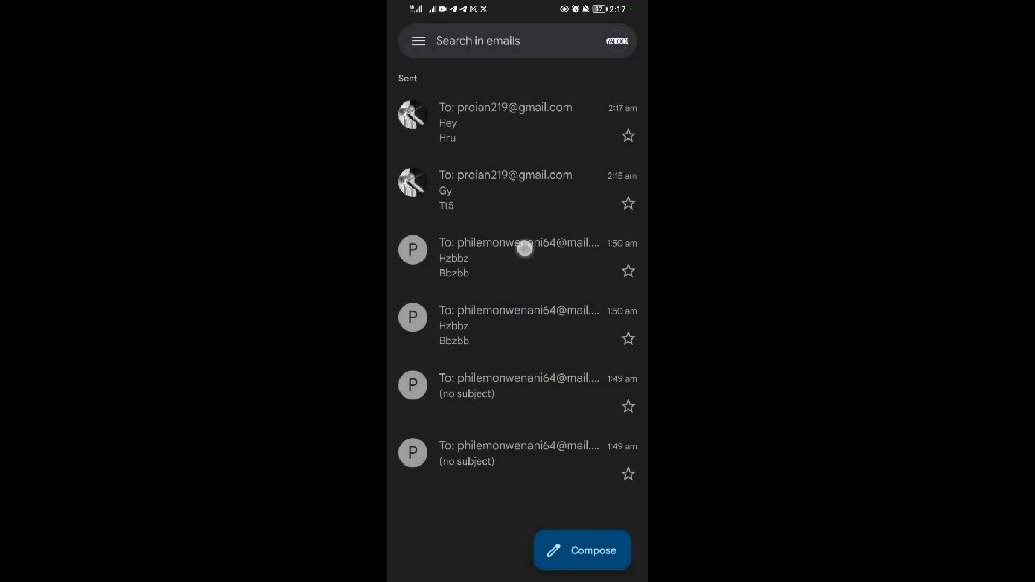